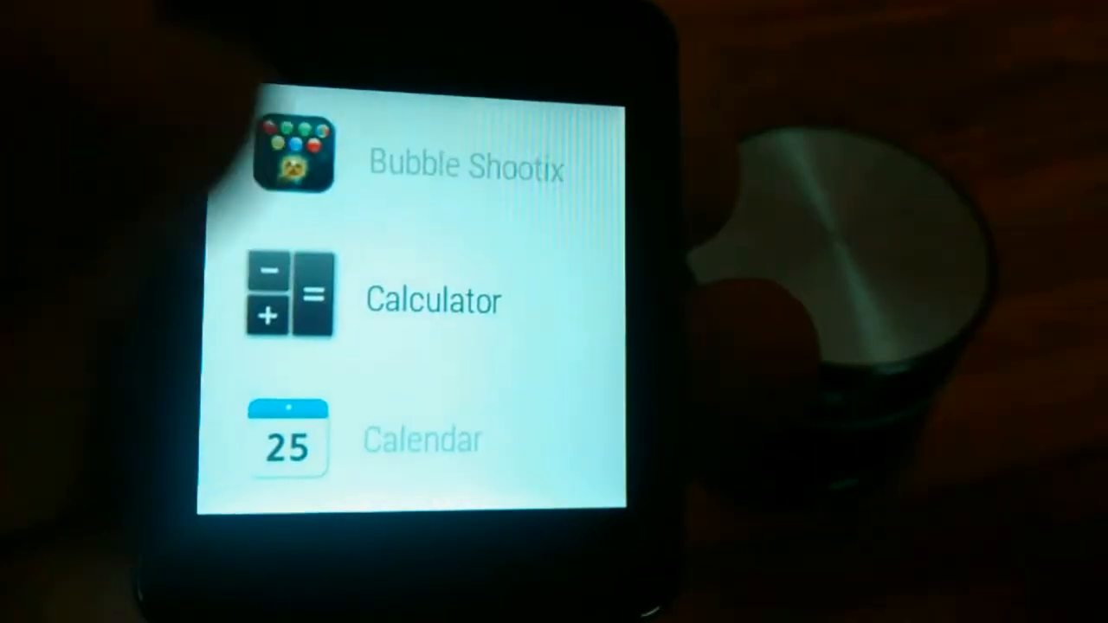
scroll(down, 3)
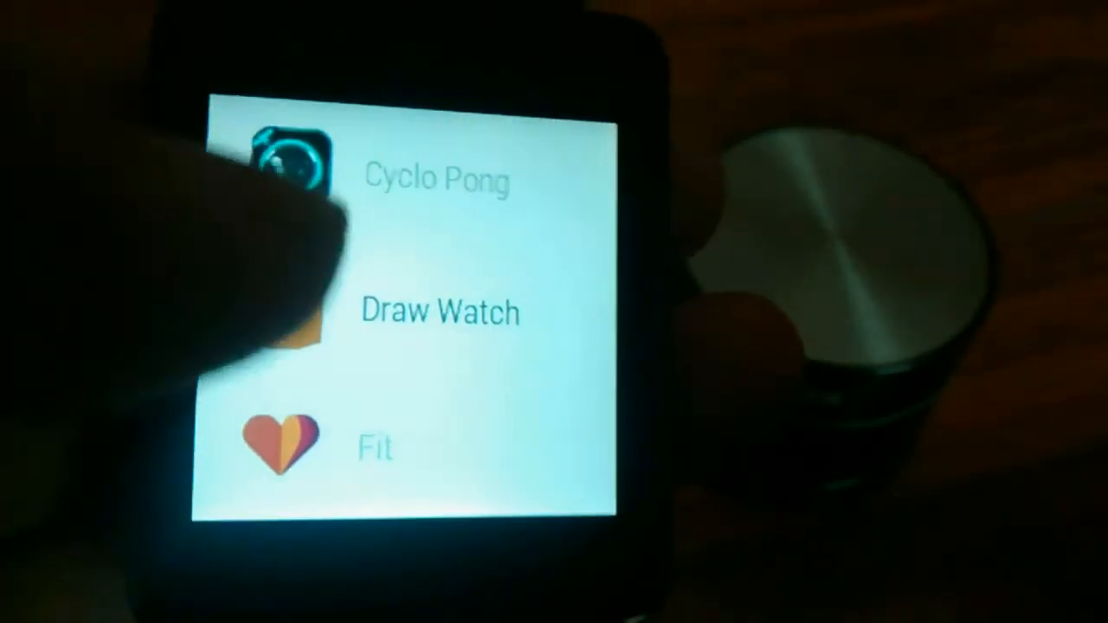